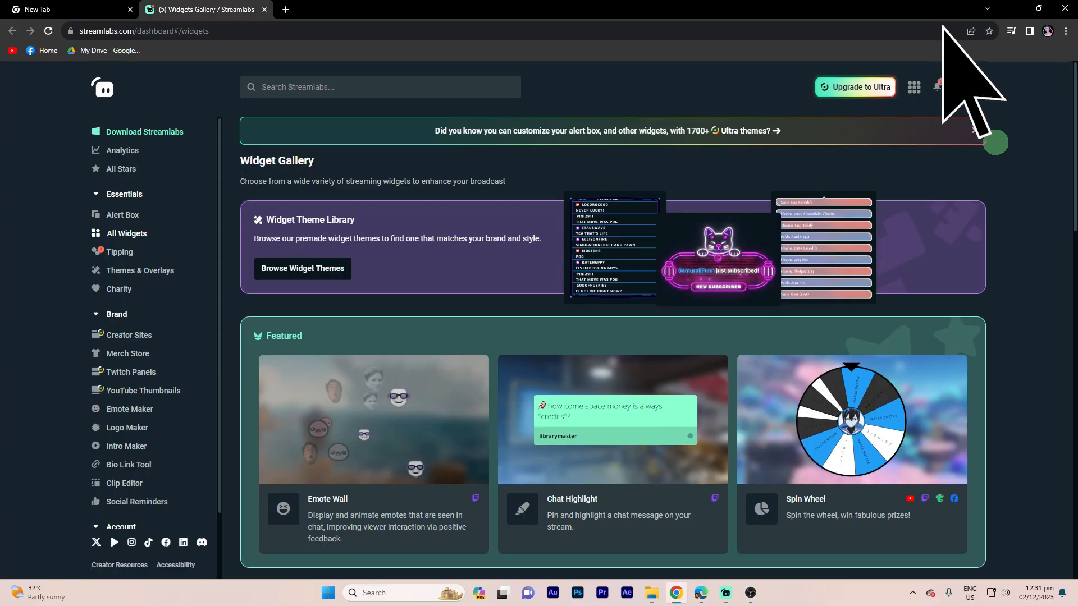
mouse_move(962, 86)
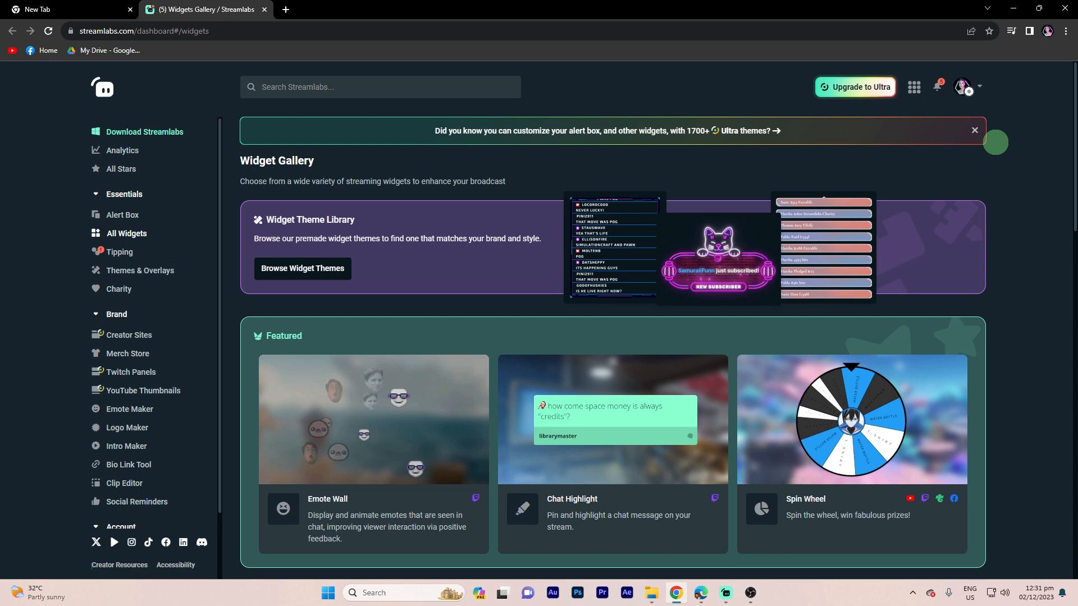
mouse_move(963, 83)
type("f")
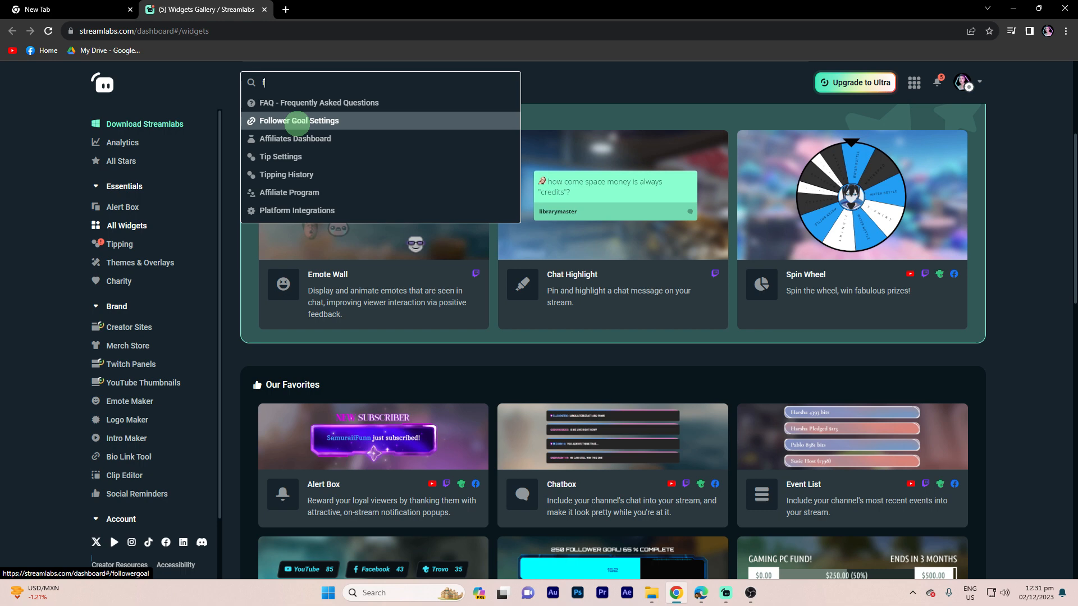
- Open Follower Goal Settings from the Streamlabs search results
left_click(298, 121)
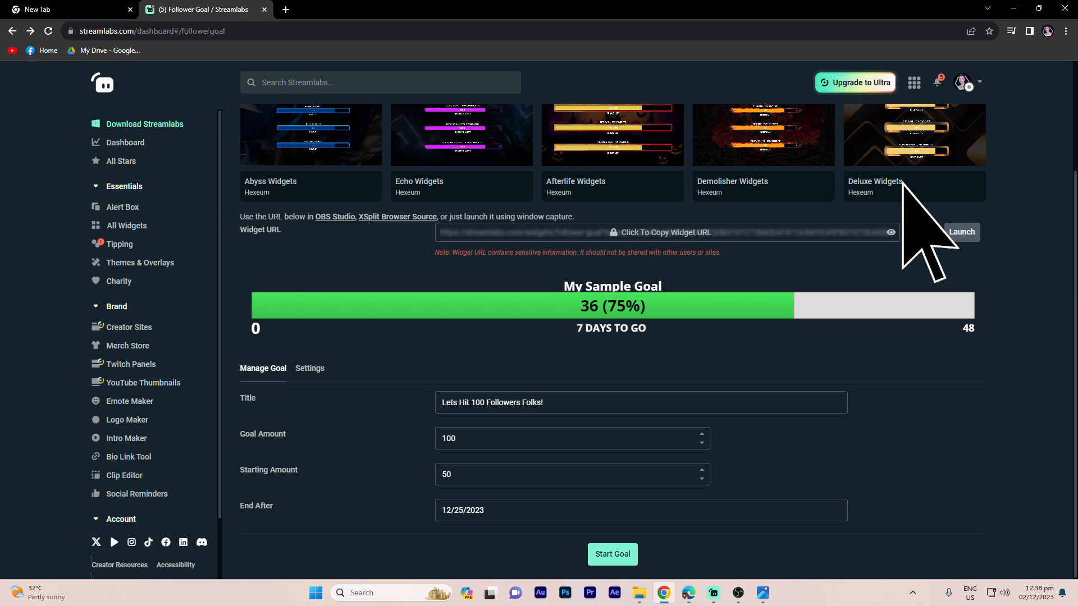
left_click(664, 232)
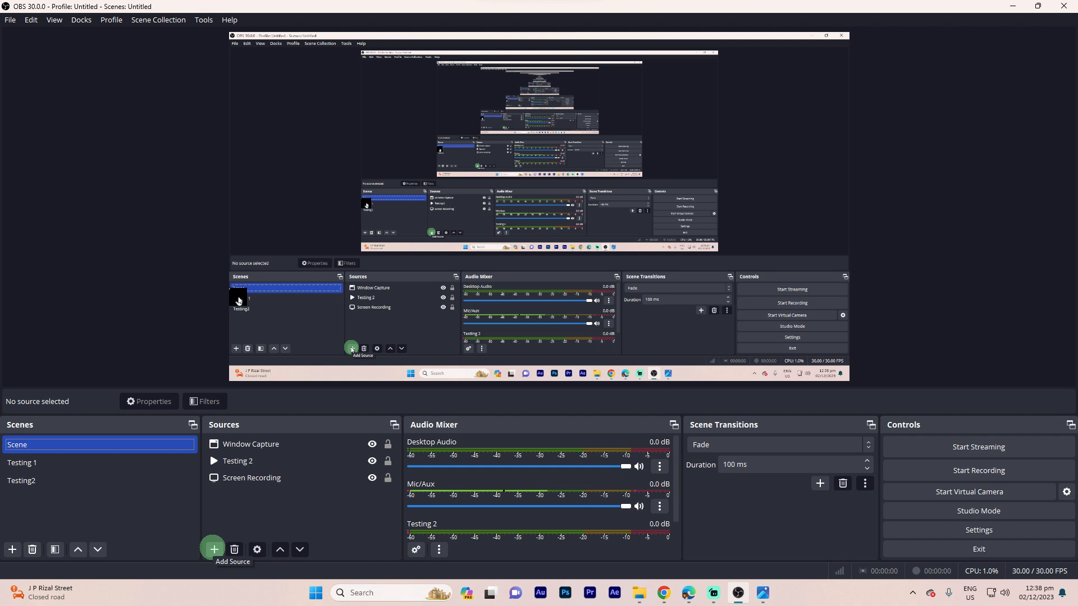
- Add a new Browser source named 'Browser' to the current scene
left_click(214, 549)
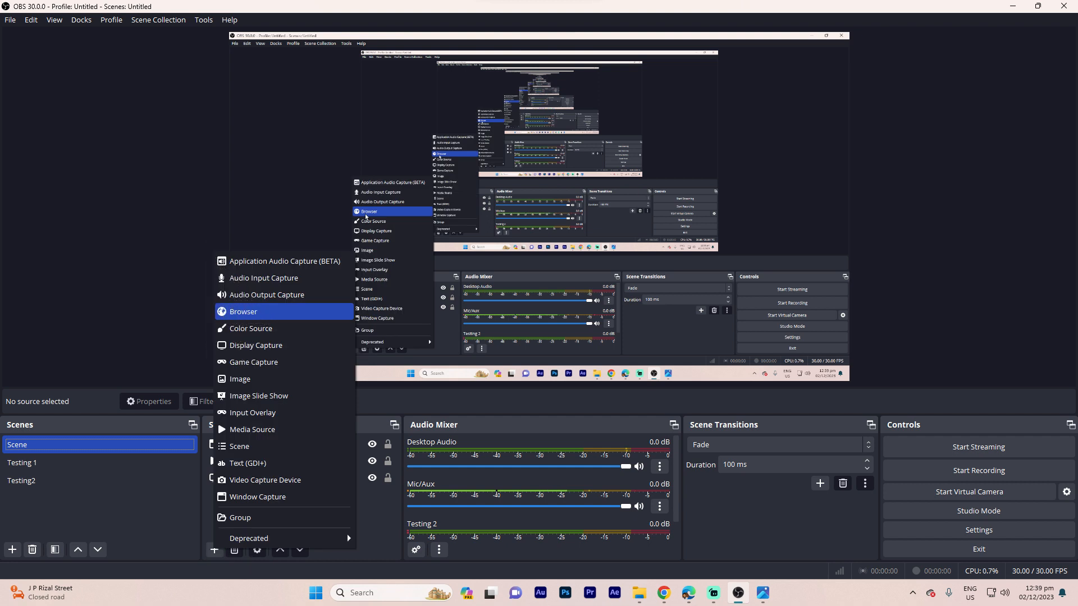
left_click(242, 311)
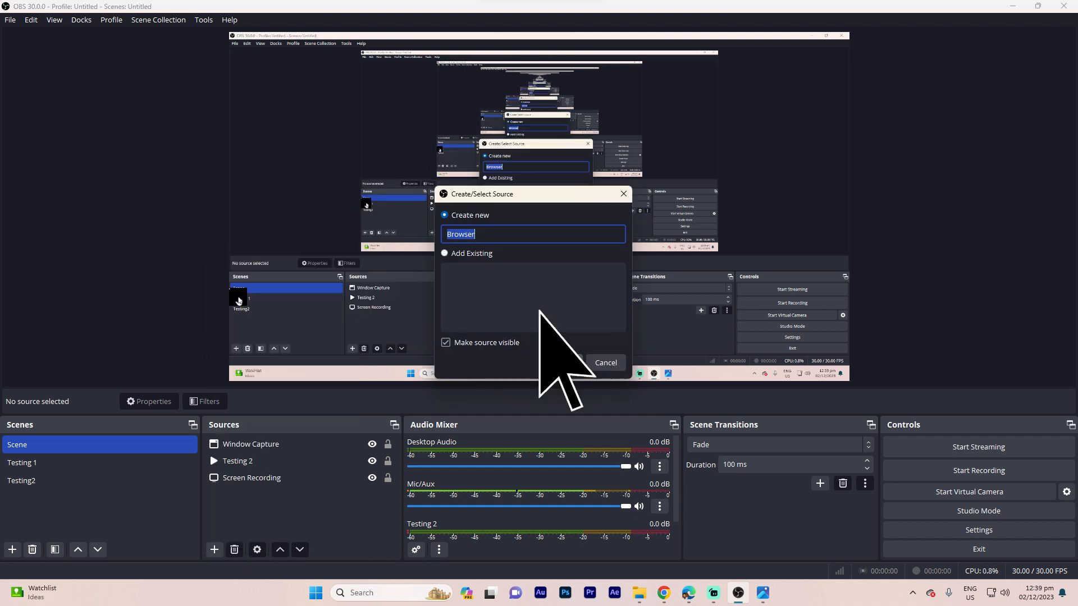
left_click(581, 362)
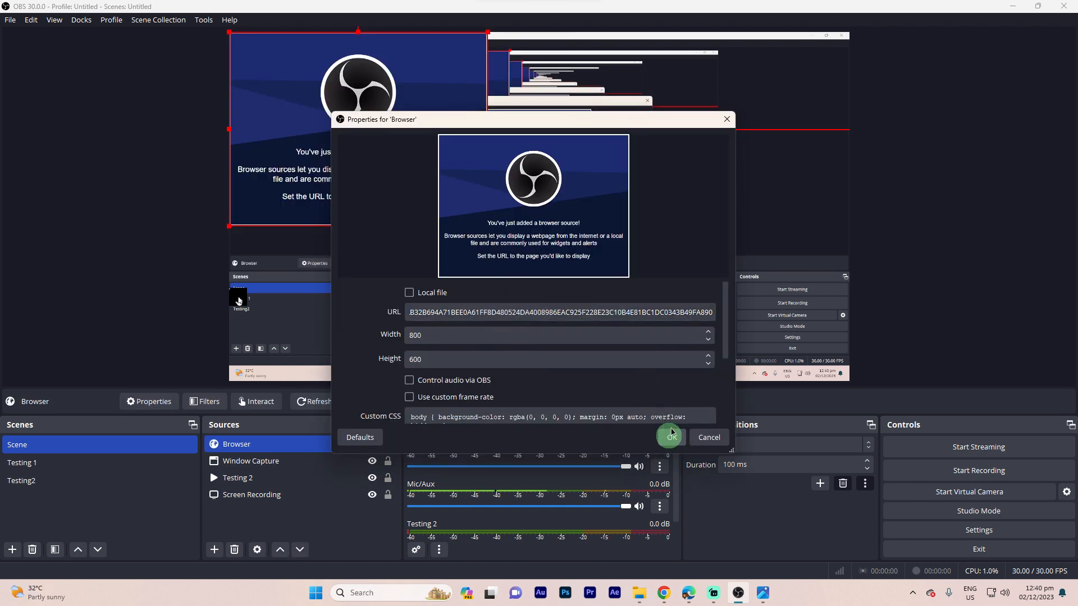
- Confirm the pasted widget URL so the follower goal bar appears in the preview
left_click(669, 438)
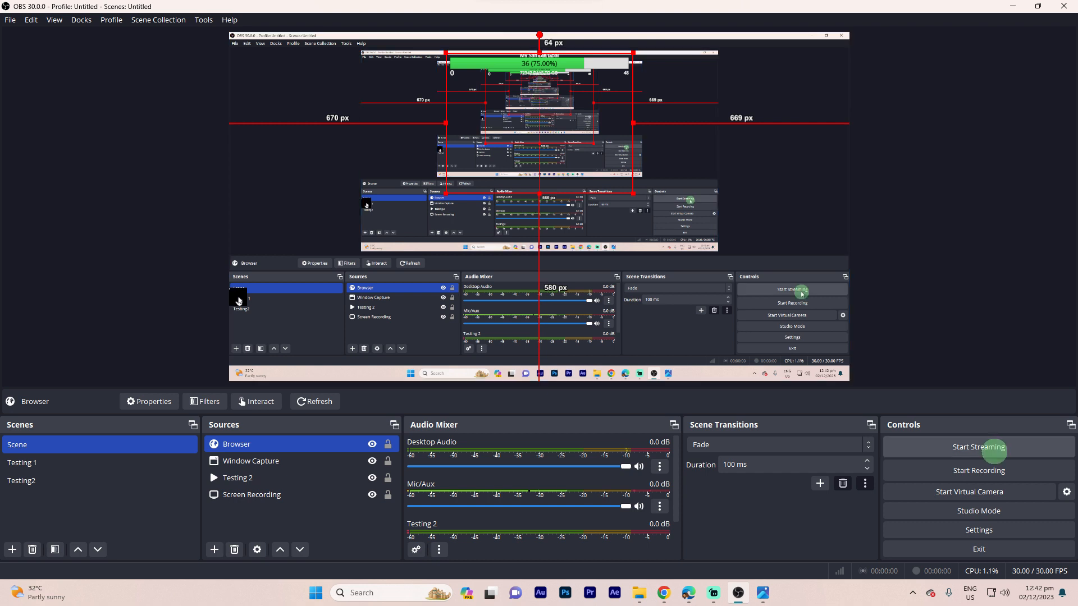
mouse_move(993, 454)
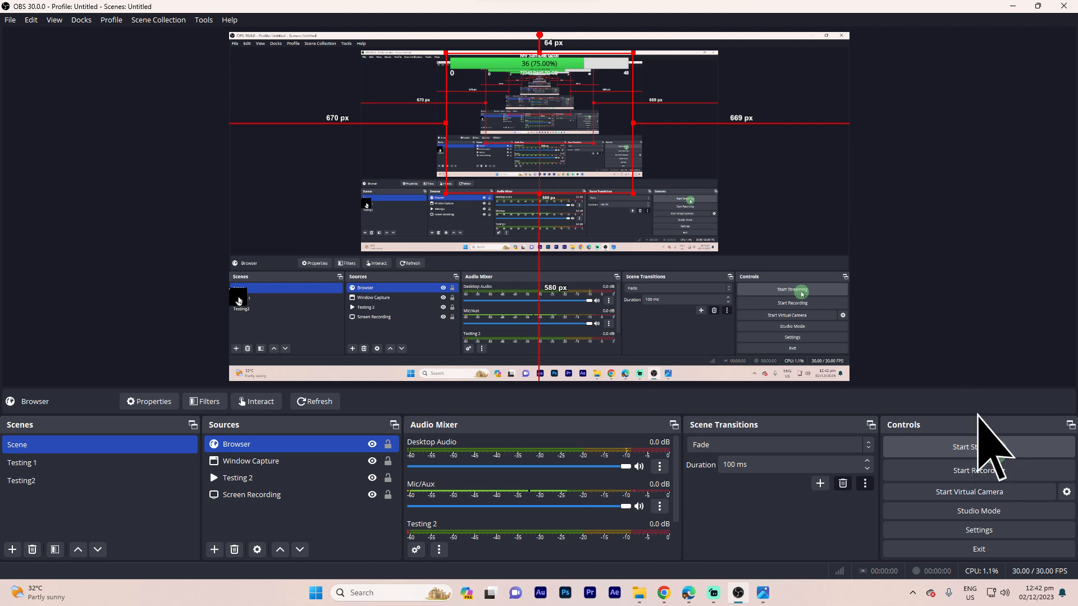
mouse_move(983, 453)
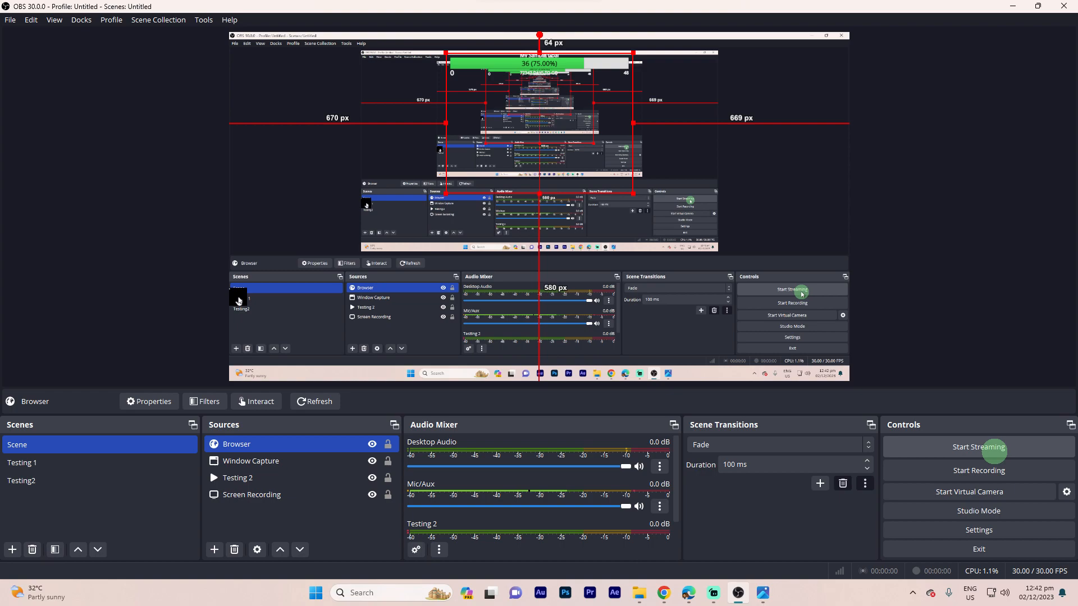
- Start streaming from the Controls panel
left_click(660, 593)
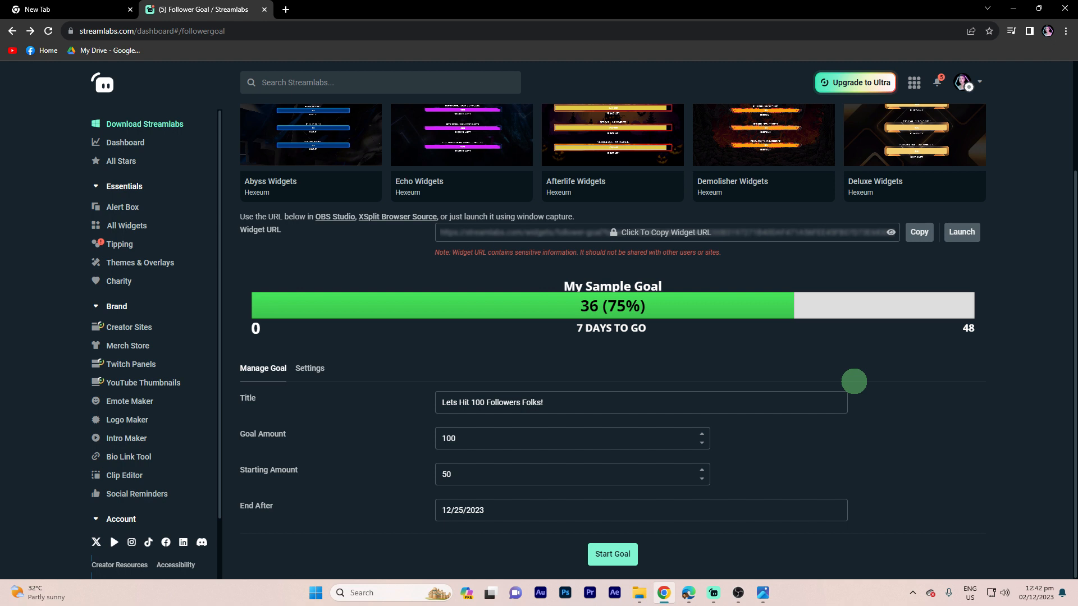
mouse_move(612, 554)
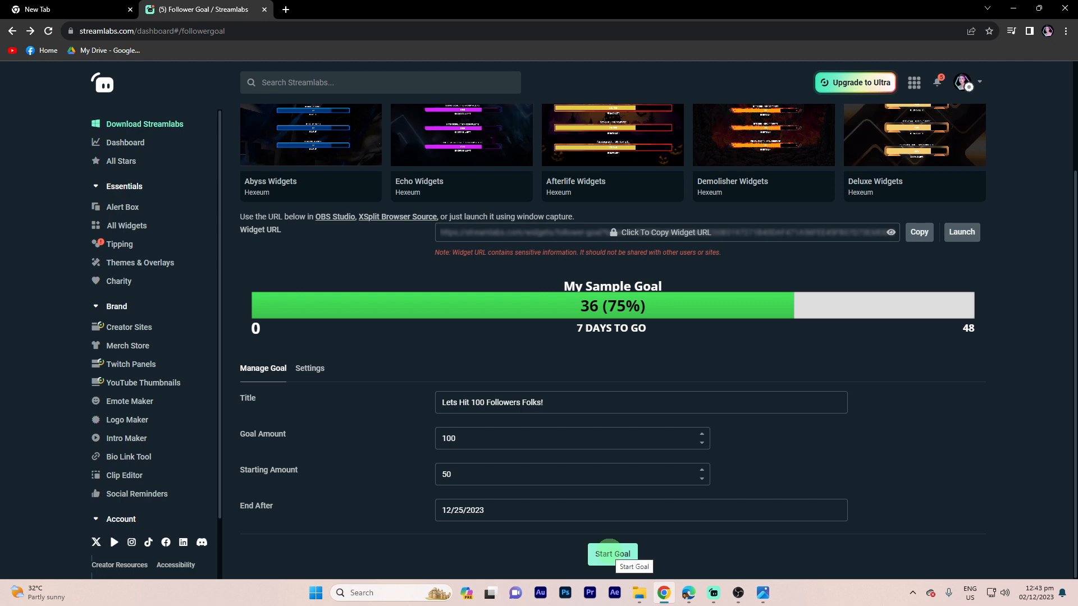